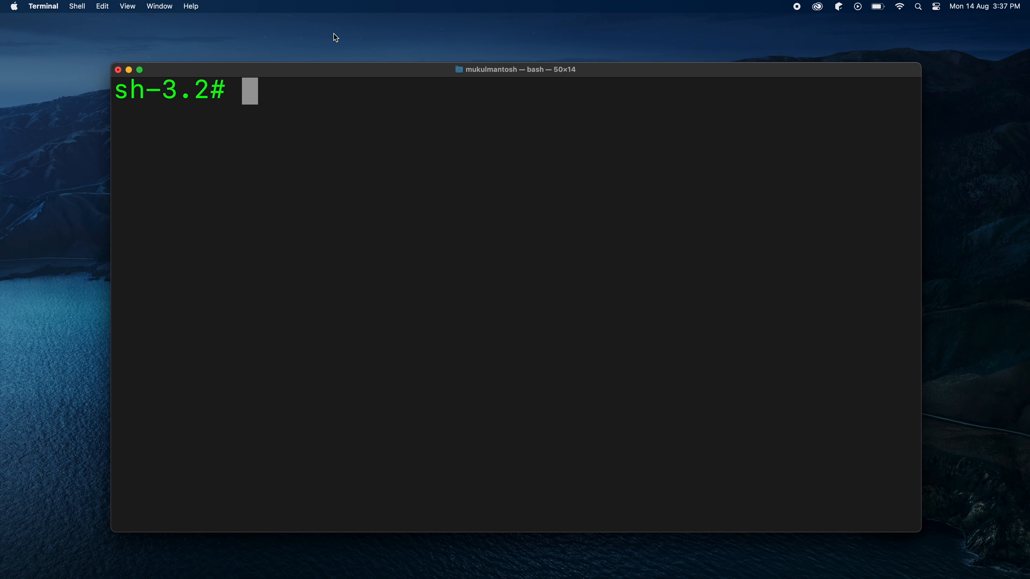
Install Django with pipx and start a new Django project named mysite.
text(pipx install django)
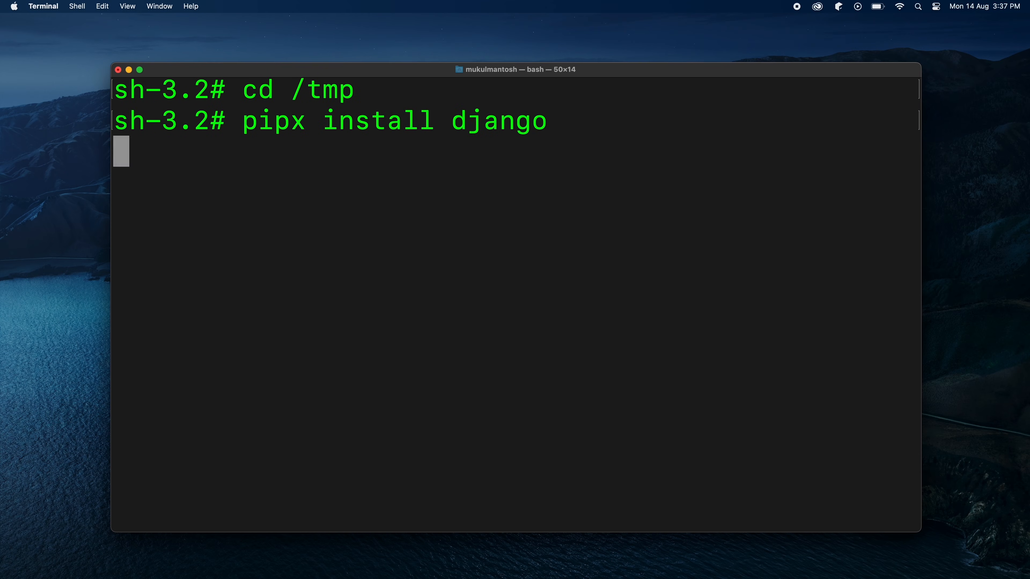
key(Return)
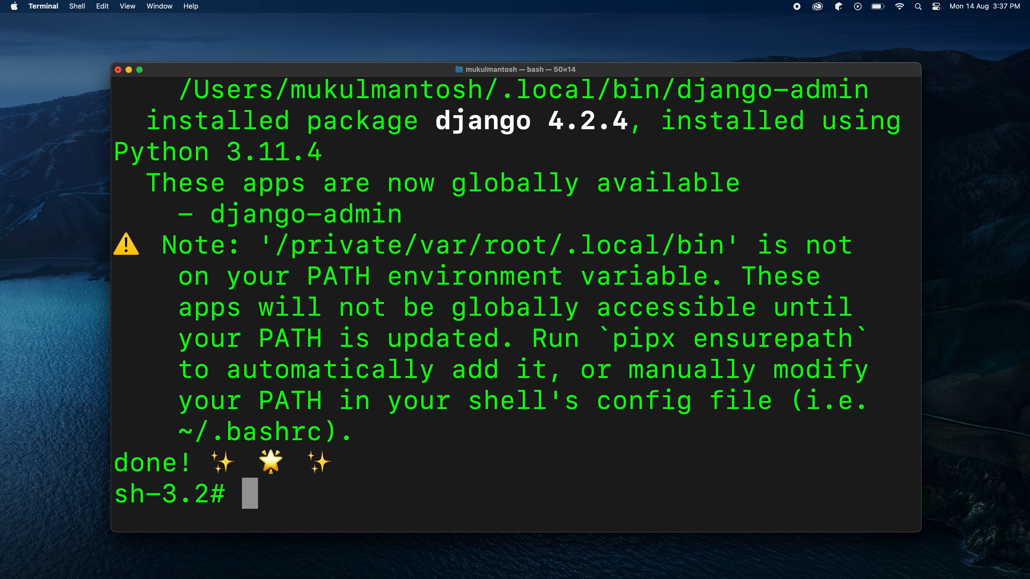
text(django-admin startproject mysite)
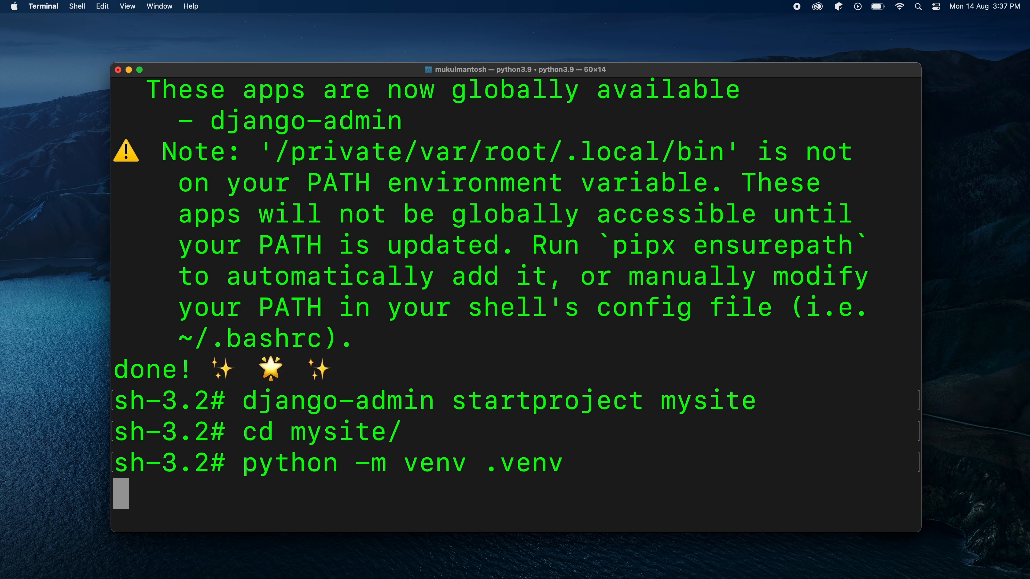
Upgrade pip inside the project's .venv virtual environment.
text(.venv/bin/python -m pip install --upgrade pip)
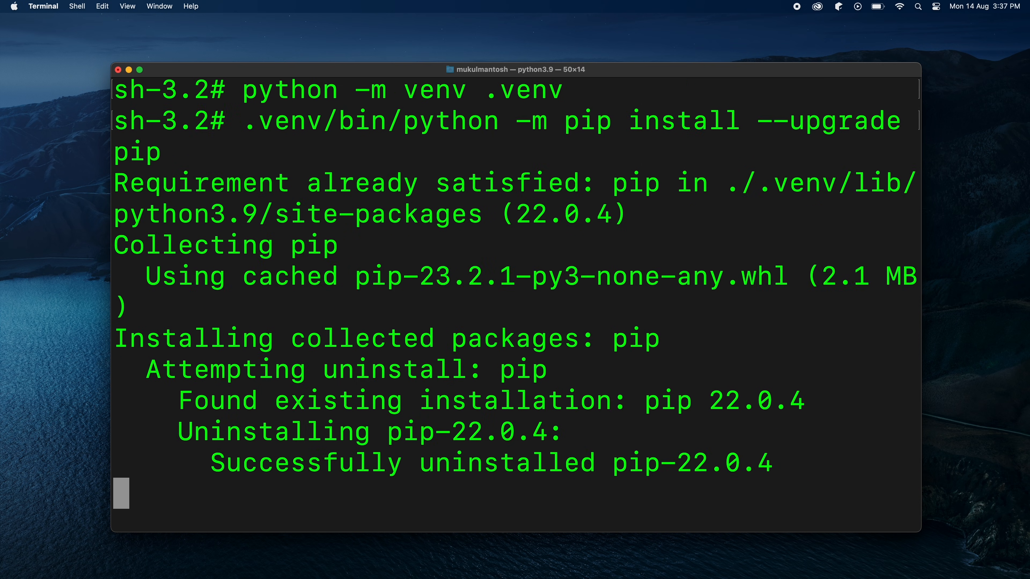
text(.)
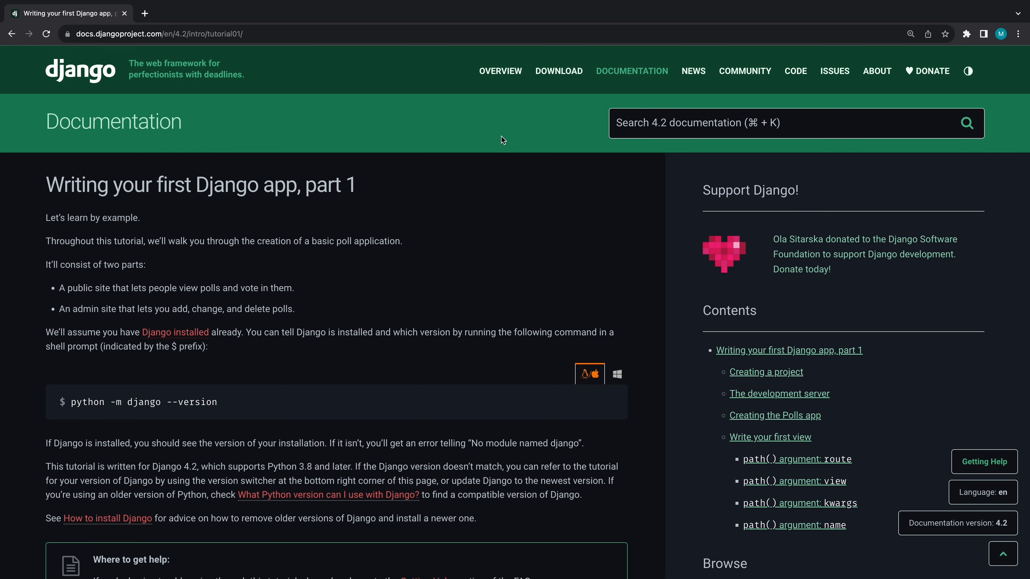
scroll(down, 3)
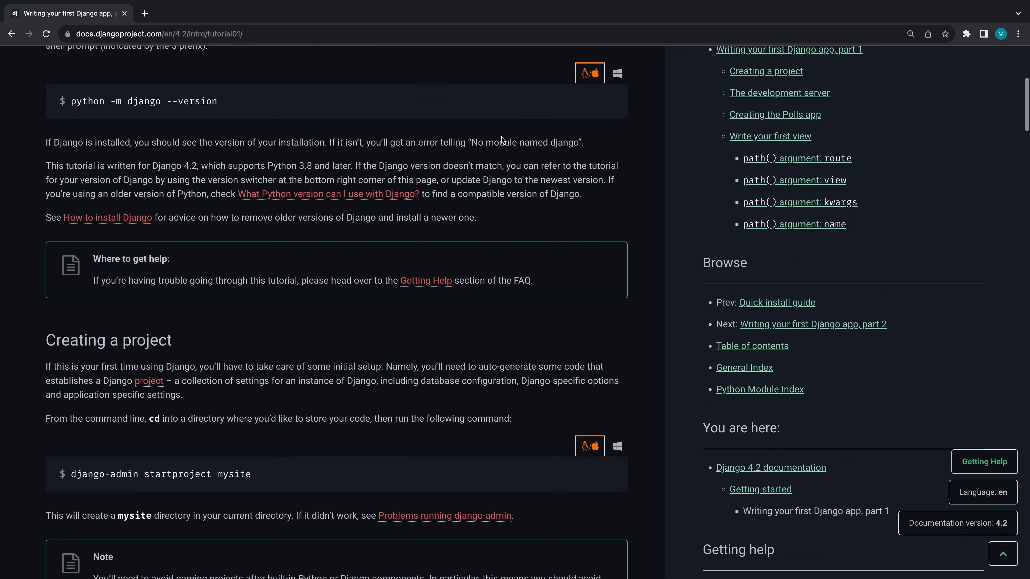
scroll(down, 3)
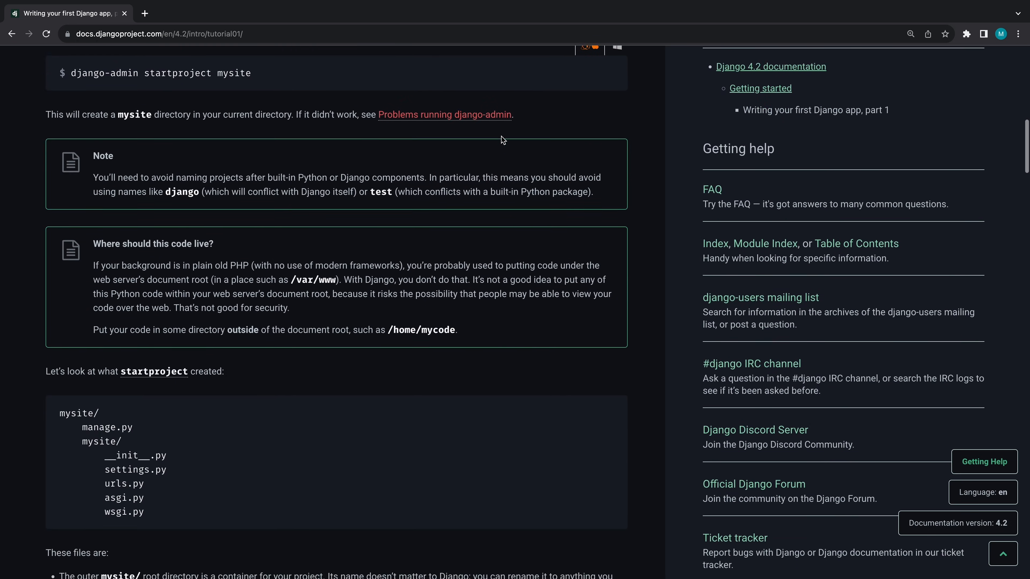
scroll(down, 3)
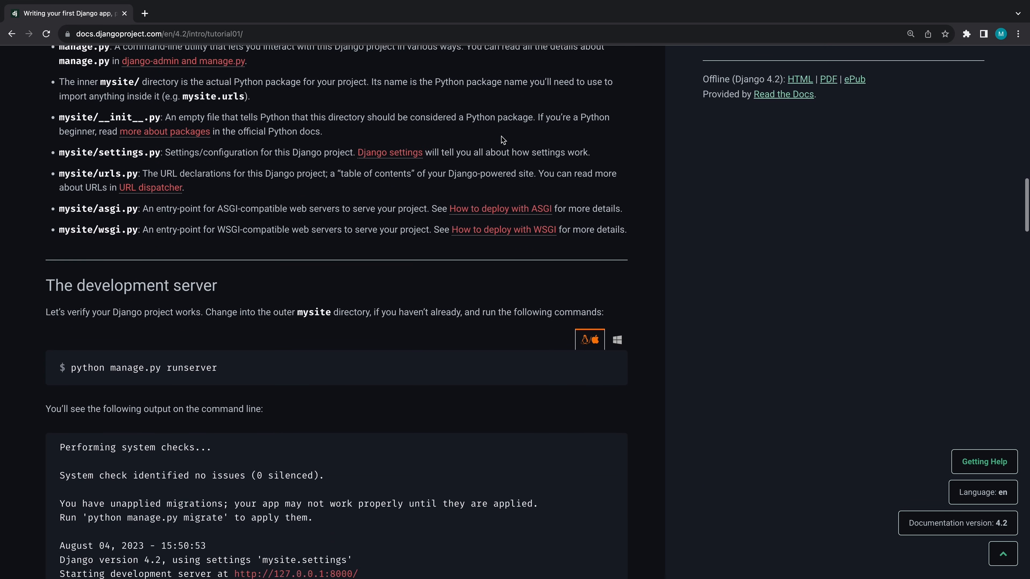
scroll(down, 3)
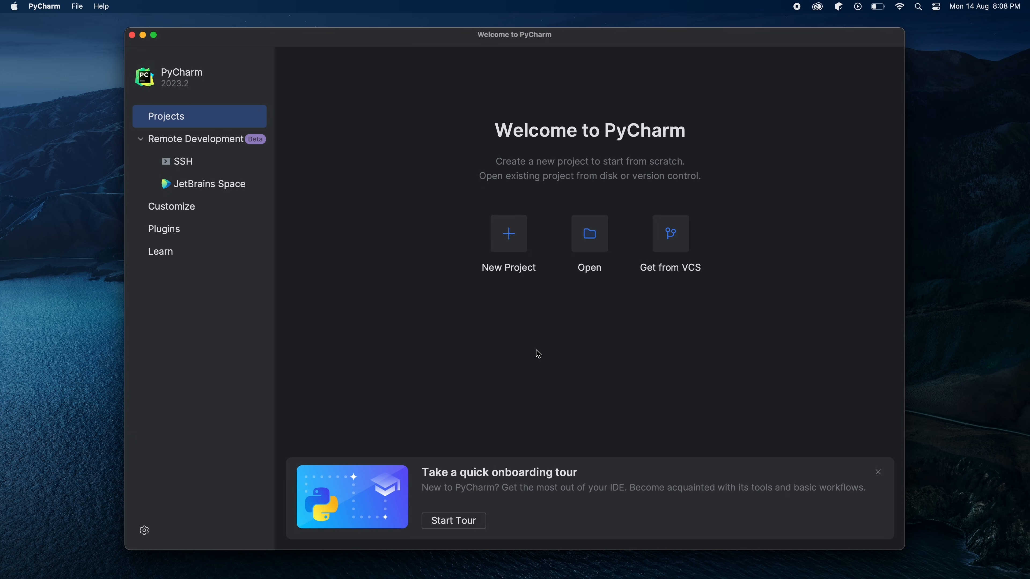
mouse_move(525, 246)
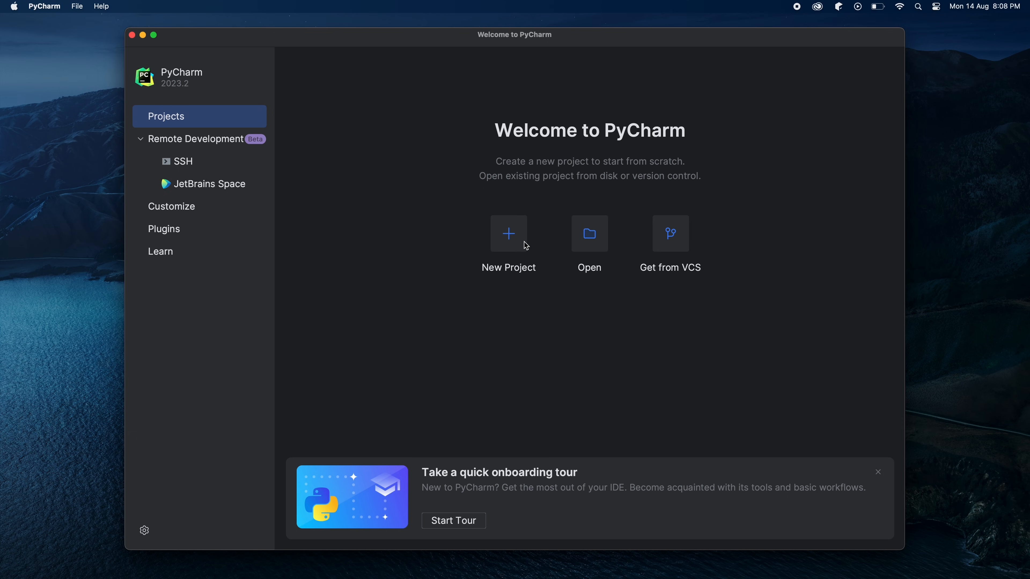
Begin a new project from the PyCharm welcome screen.
click(507, 234)
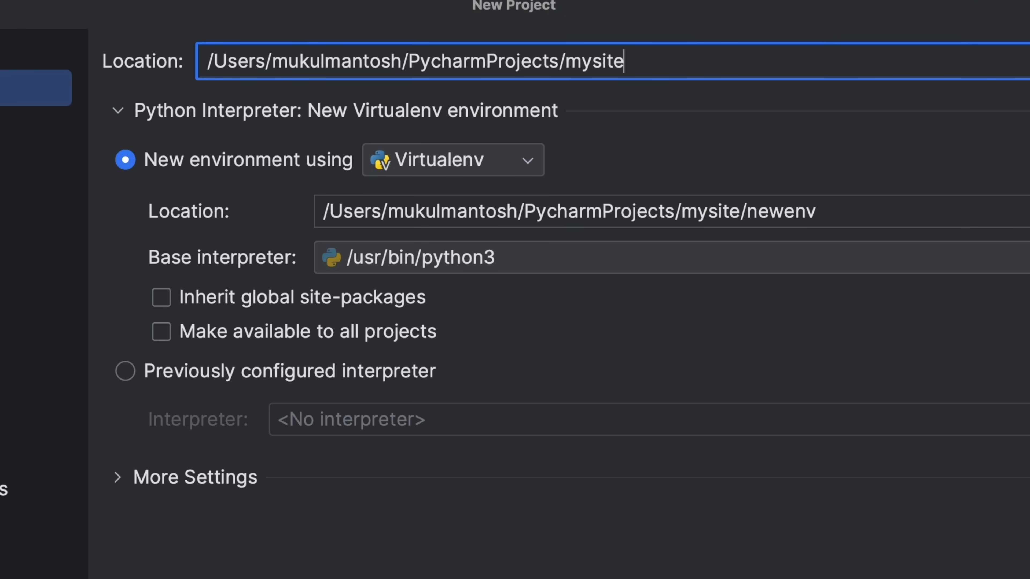
mouse_move(638, 149)
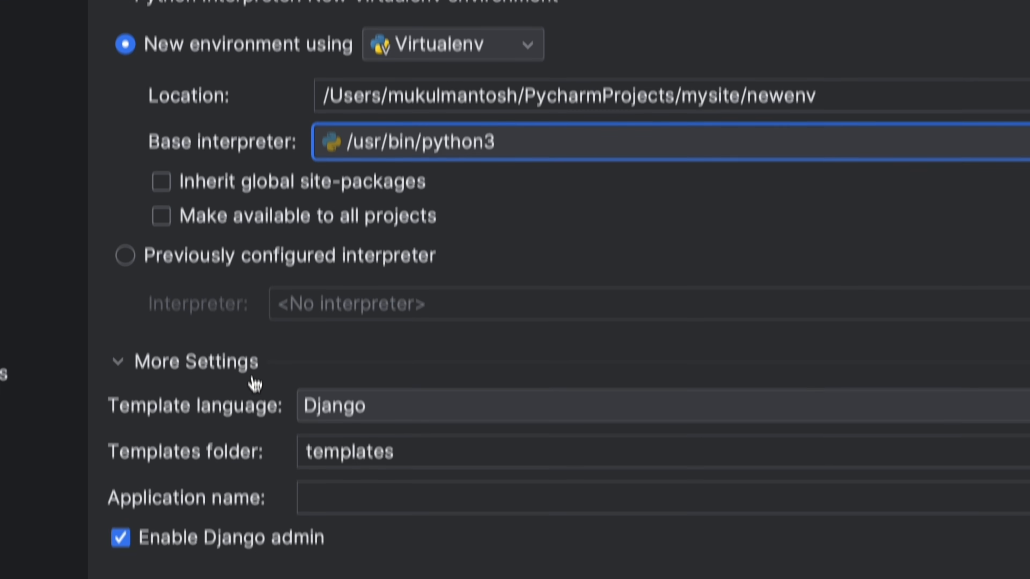
Name the Django application 'news' and create the mysite project with a new Virtualenv.
text(news)
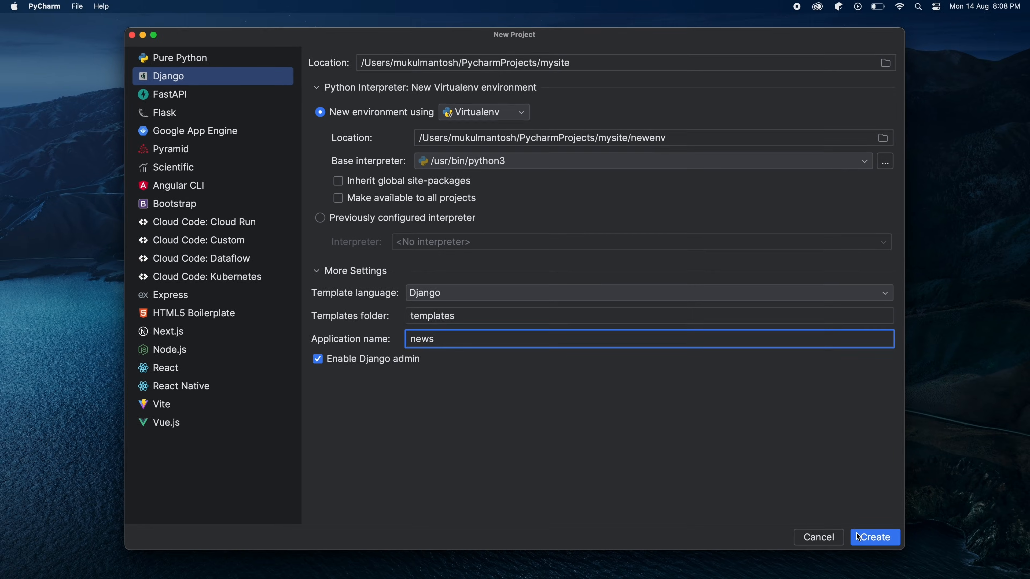
click(873, 537)
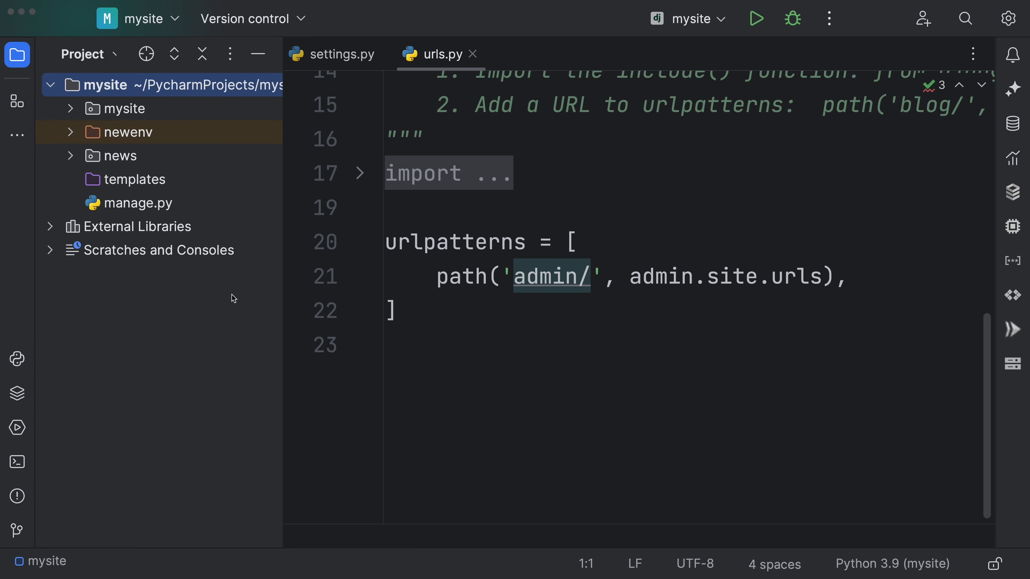
Inspect the newenv folder and confirm Django 4.2.4 in the Python Packages list.
click(68, 132)
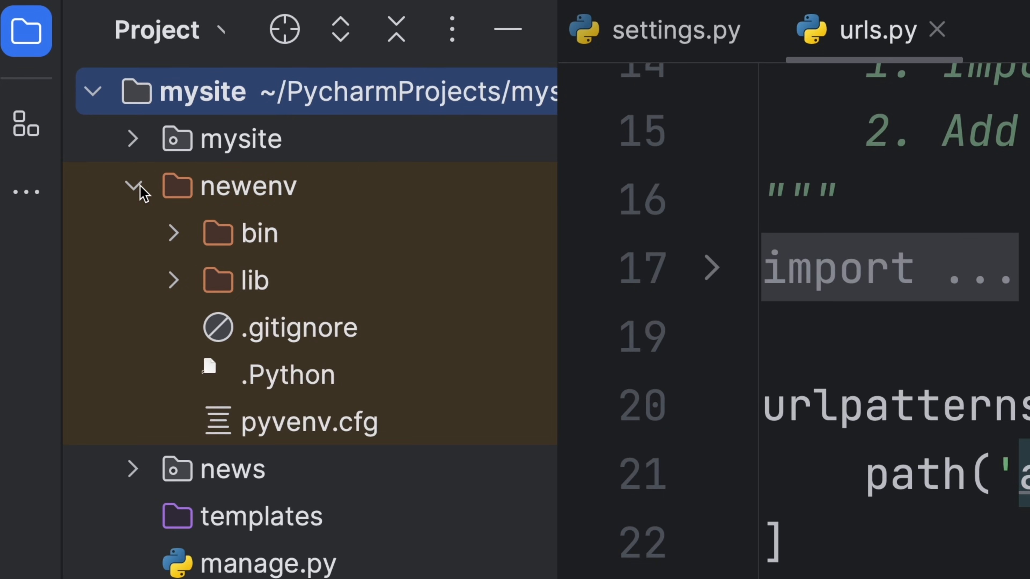
scroll(down, 3)
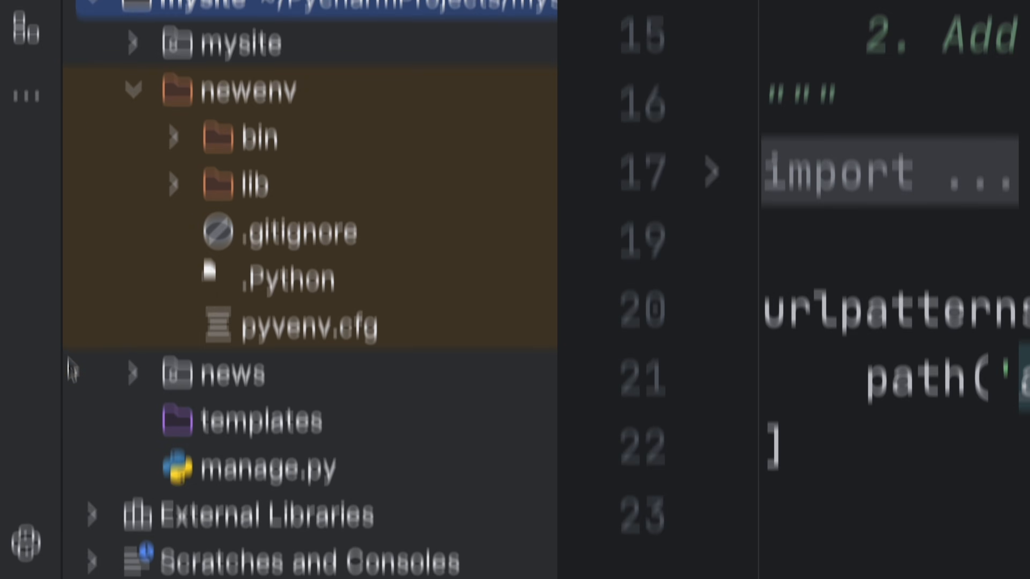
click(21, 343)
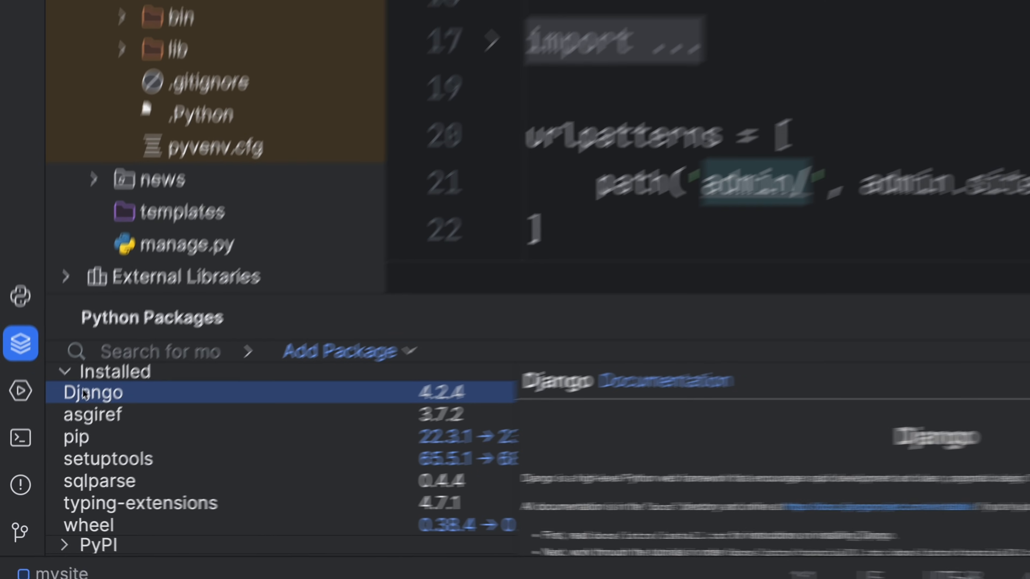
Bring up Edit Configurations from the run configuration dropdown.
click(684, 17)
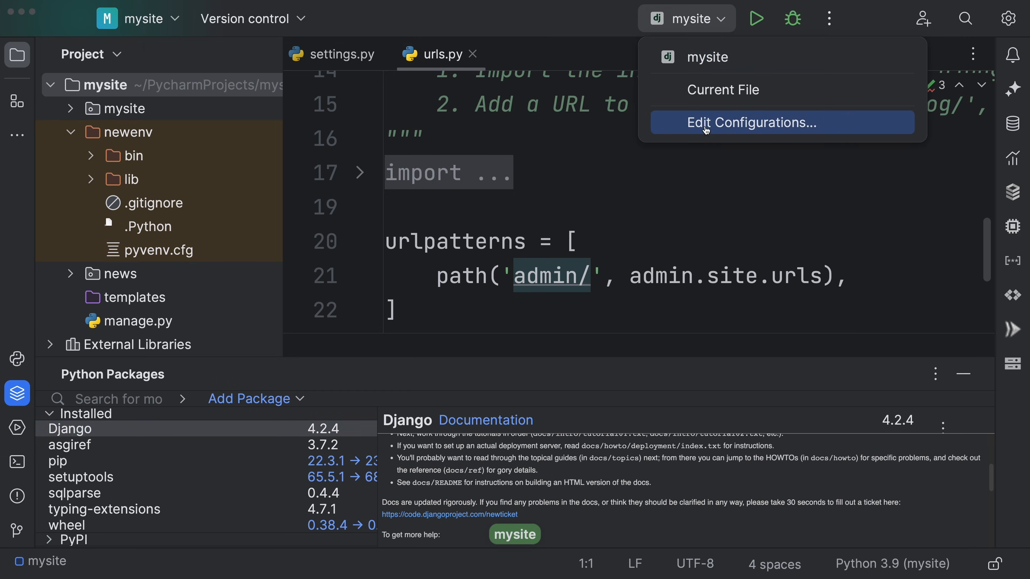
click(752, 123)
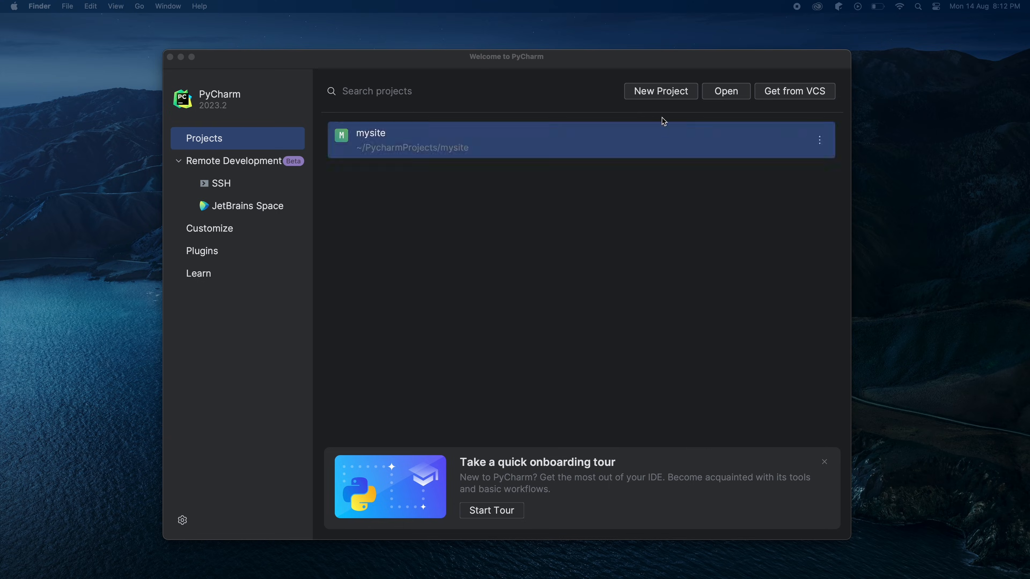
Start a project at myfirstproject and list environment types Virtualenv, Pipenv, Poetry and Conda.
click(659, 90)
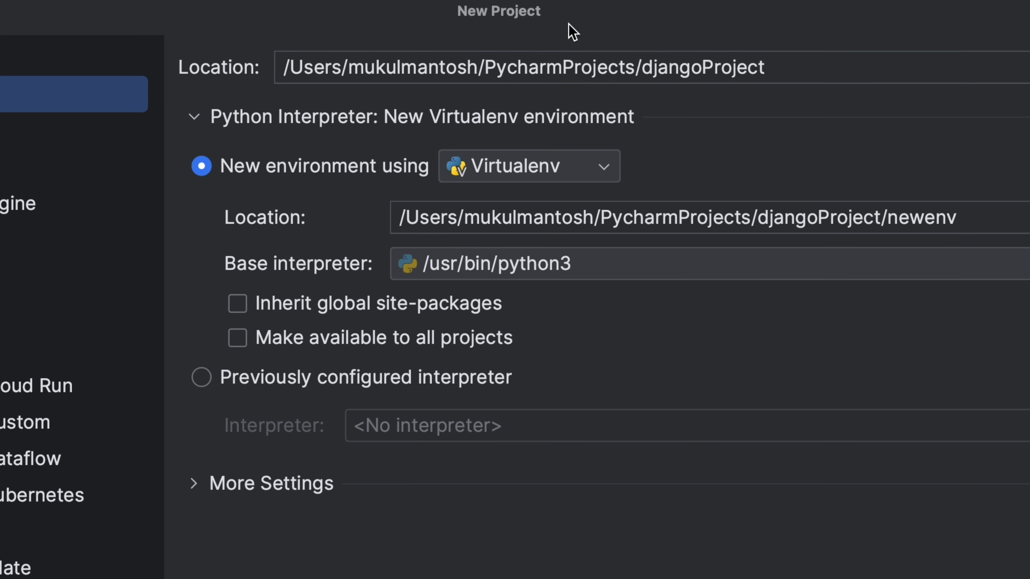
text(myfirstprojec)
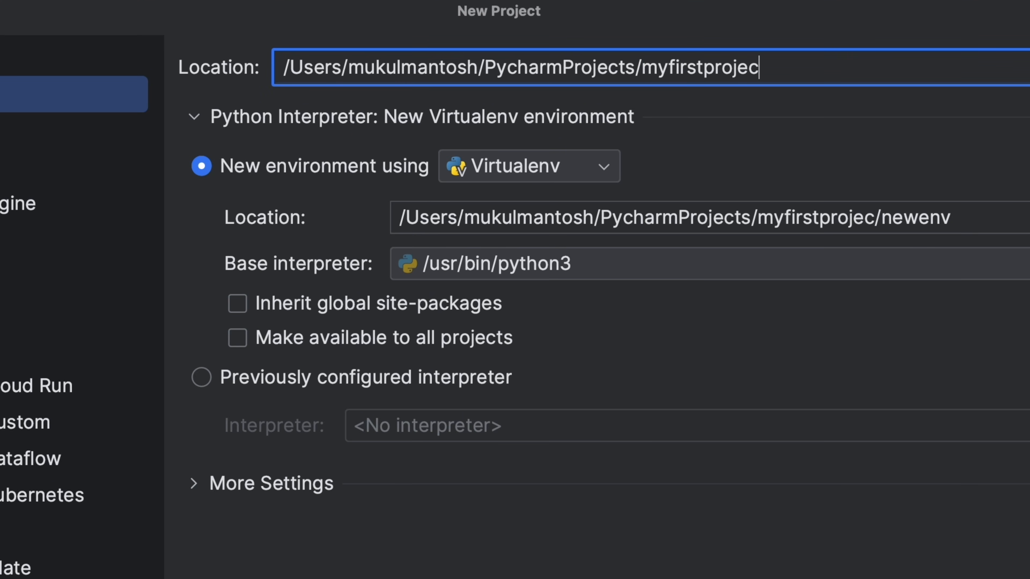
click(527, 166)
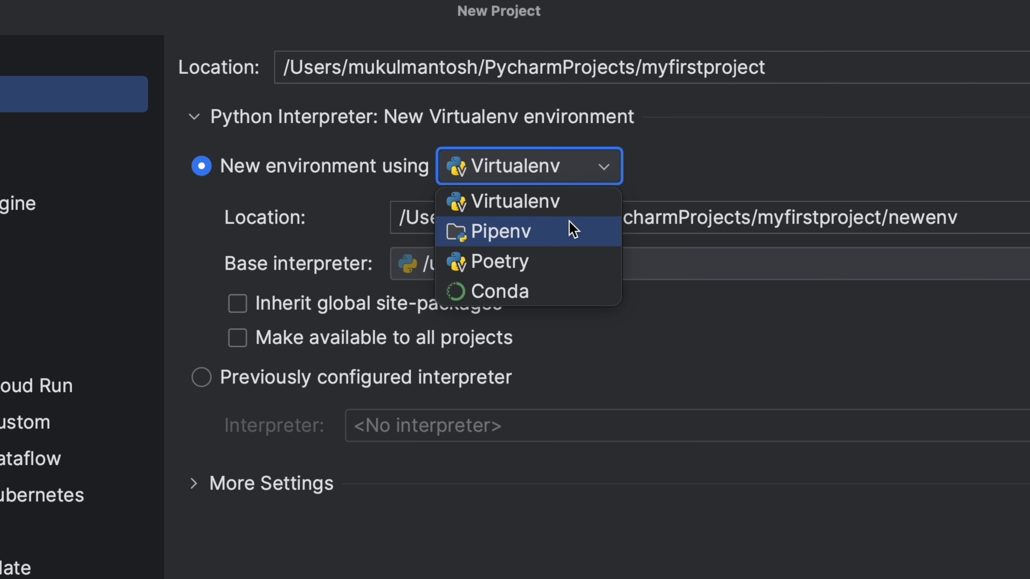
mouse_move(565, 290)
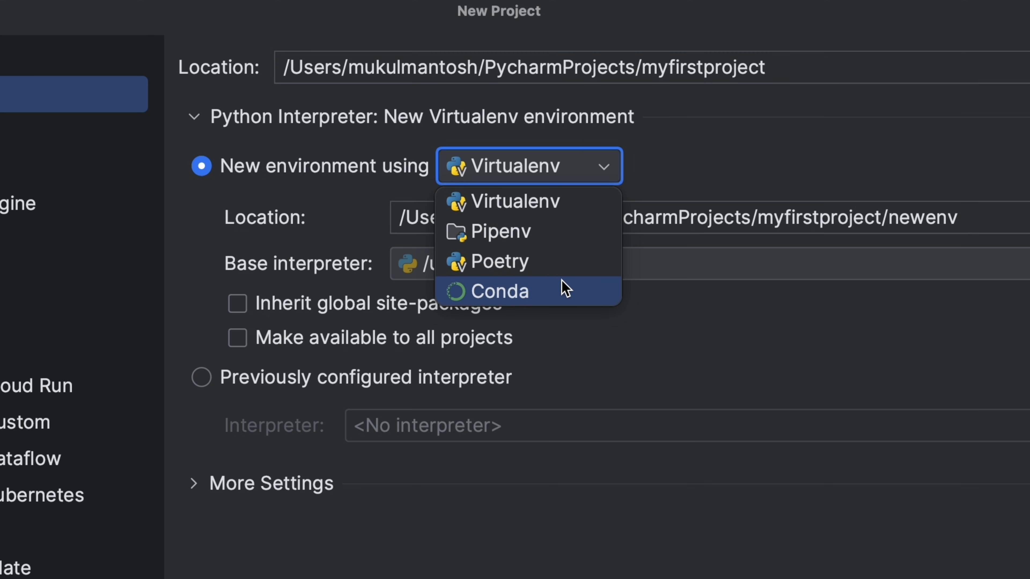